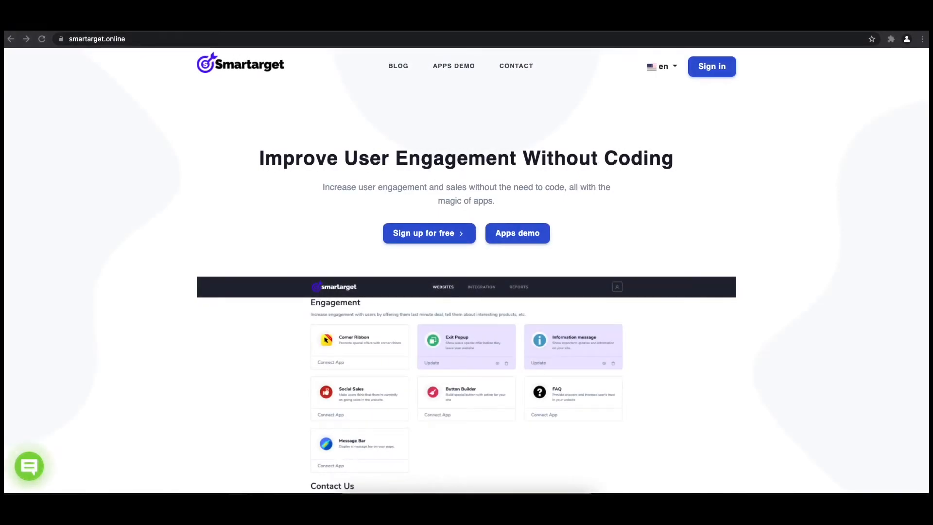
mouse_move(496, 136)
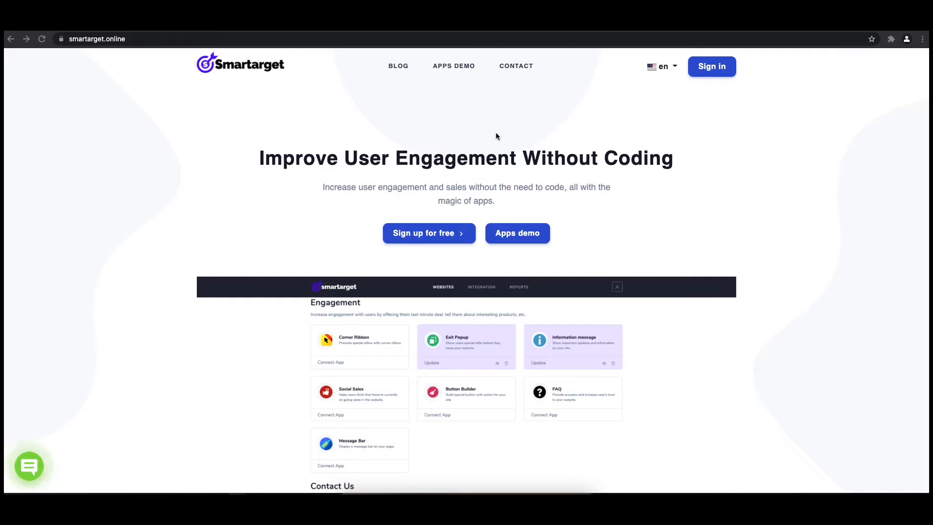
mouse_move(482, 148)
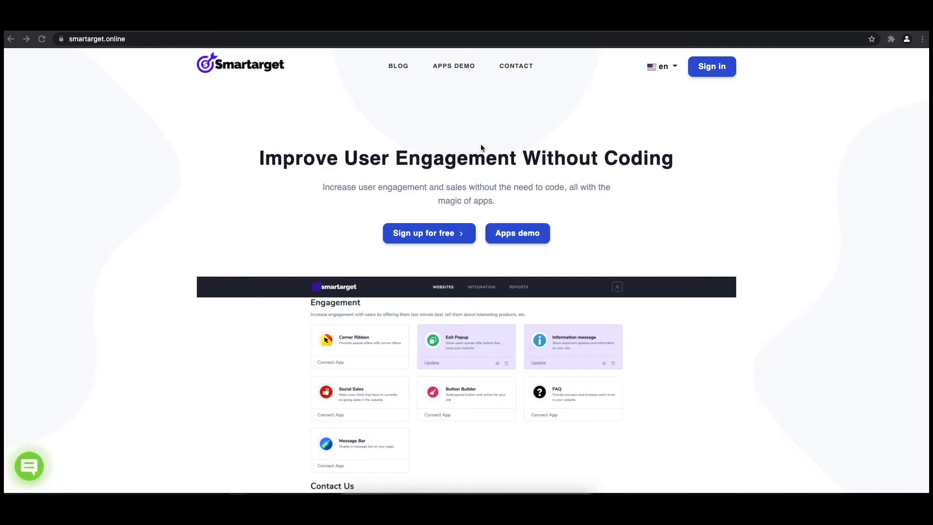
mouse_move(454, 66)
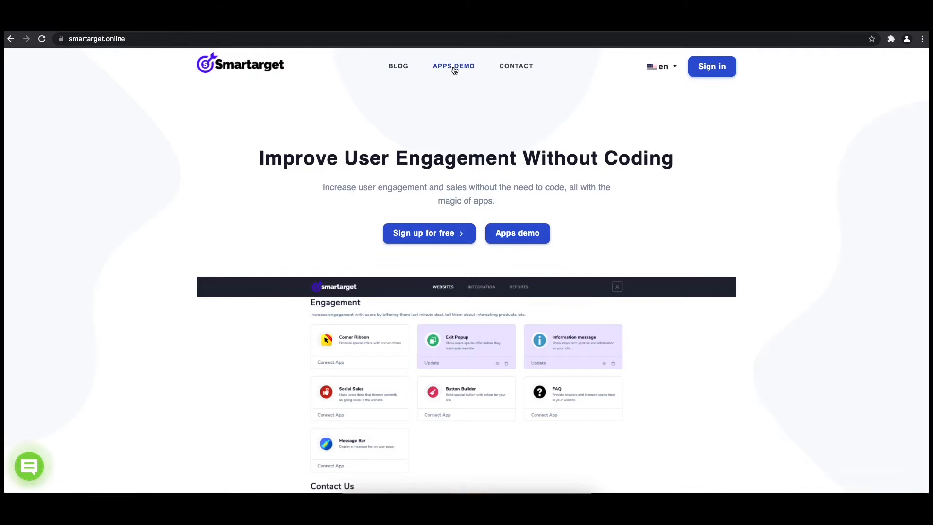
In the apps demo, select the Popup app and set its show-after delay to 7 seconds.
click(516, 232)
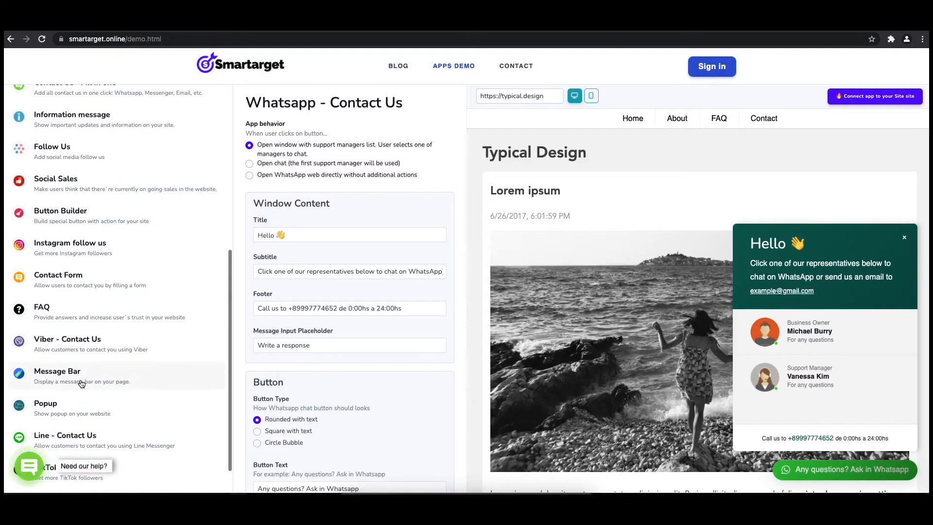
click(46, 407)
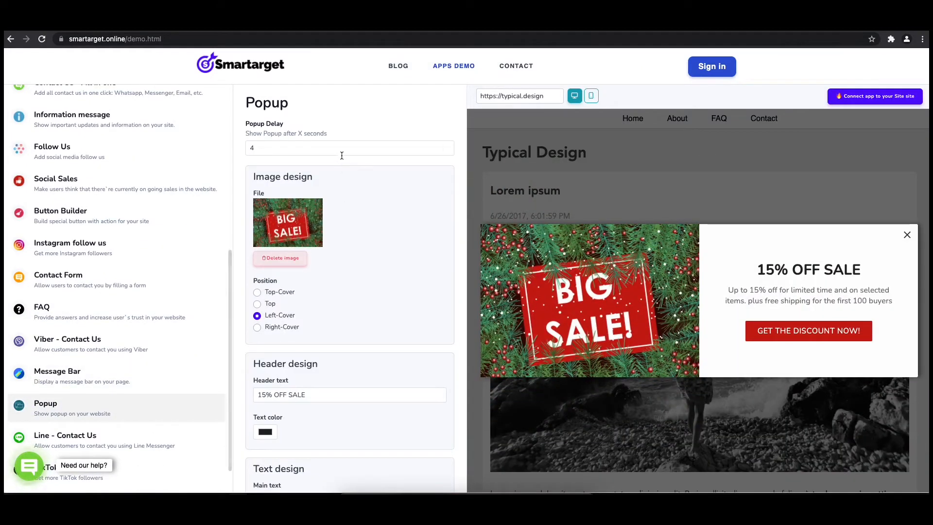
click(349, 148)
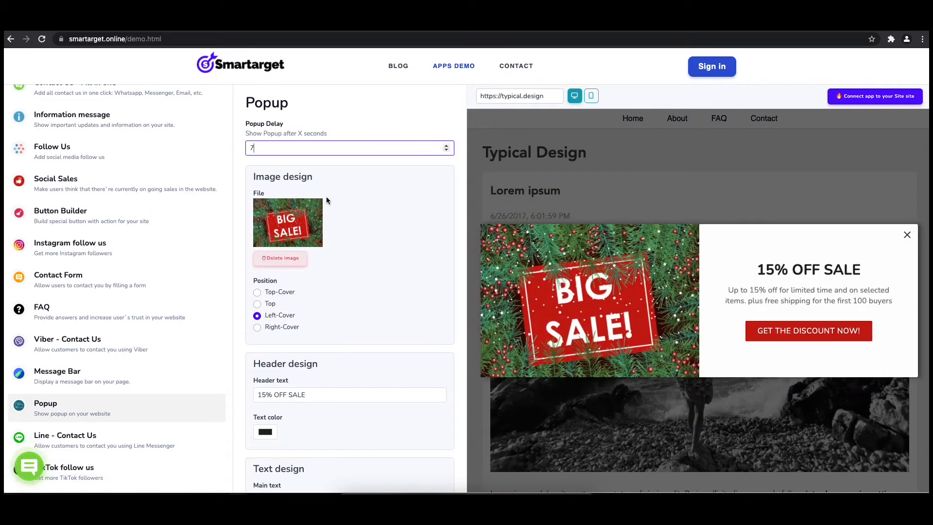
Set the popup header to '15% OFF PROMO' and make the discount button purple.
scroll(down, 3)
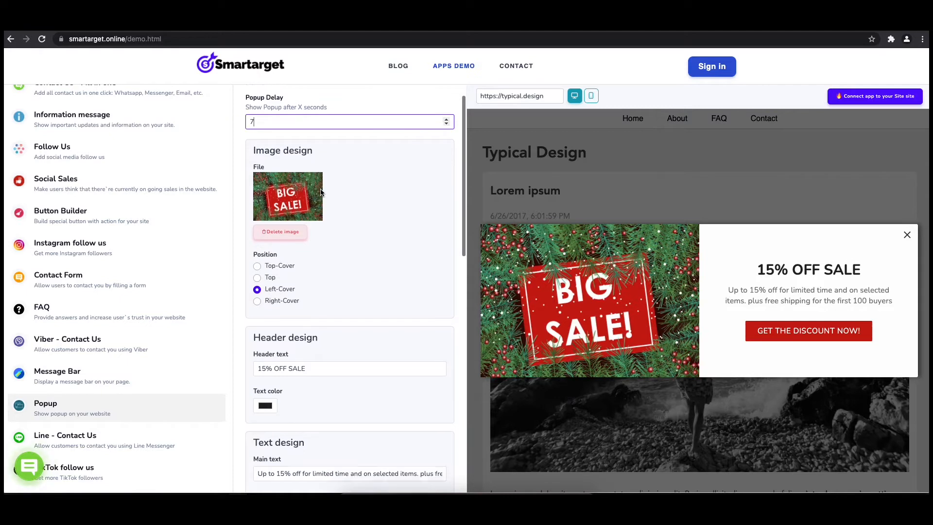
scroll(down, 3)
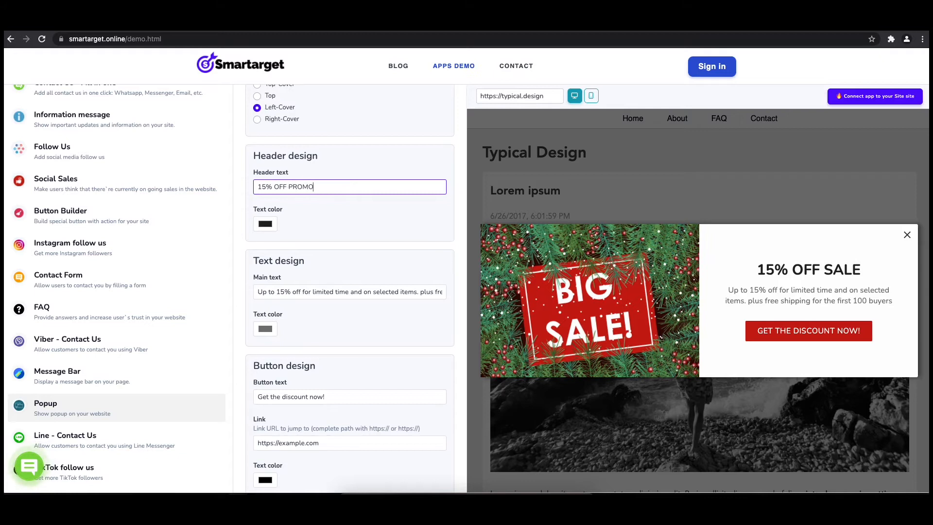
scroll(down, 3)
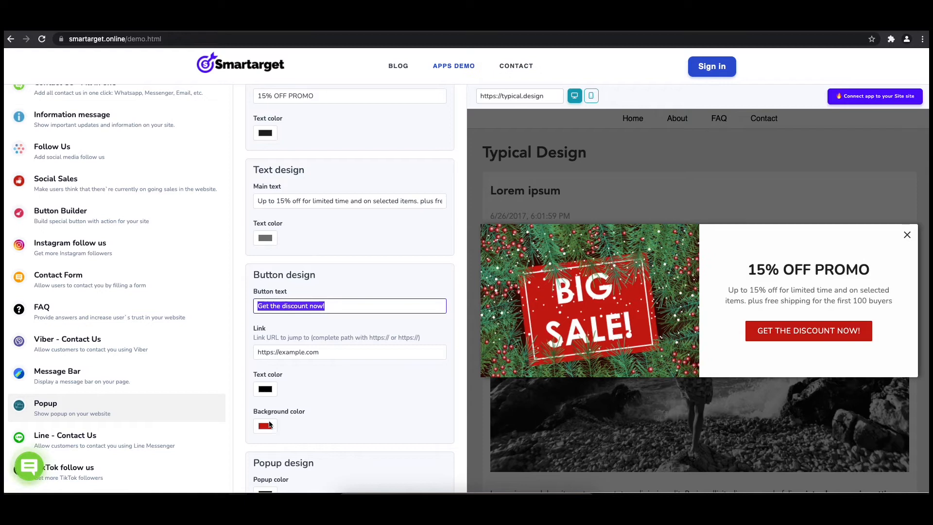
click(264, 389)
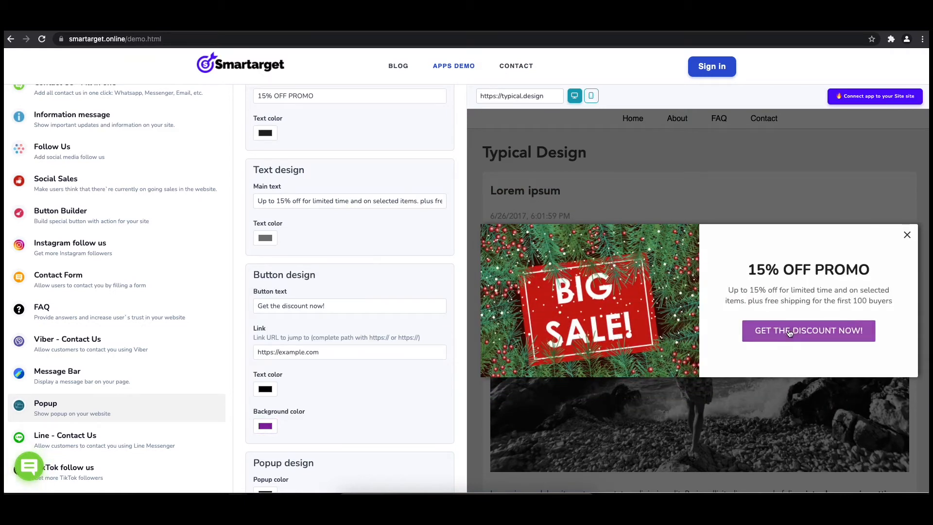
Connect the app to a site with the website URL, reaching the free signup form.
click(807, 331)
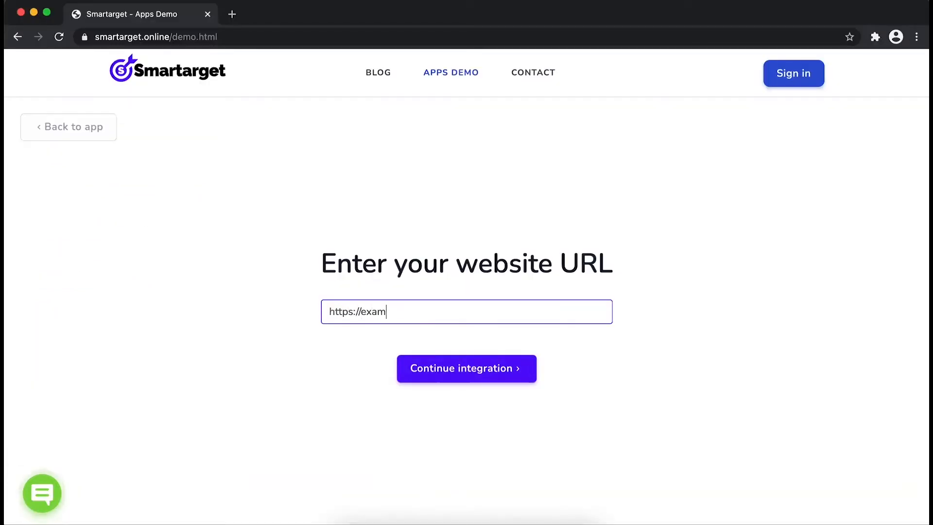
click(466, 367)
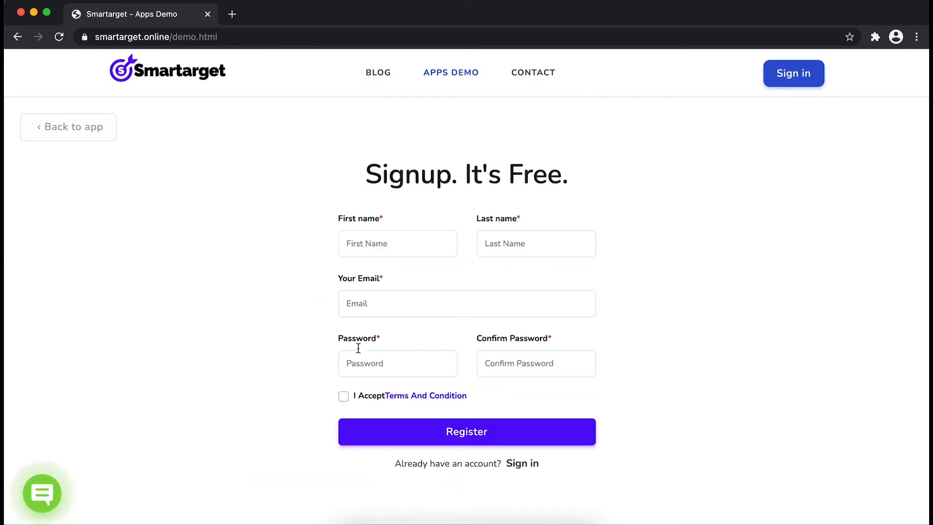
Register with first name 'Jone', email, password, accepting terms, to reach 'Your app is ready'.
click(398, 243)
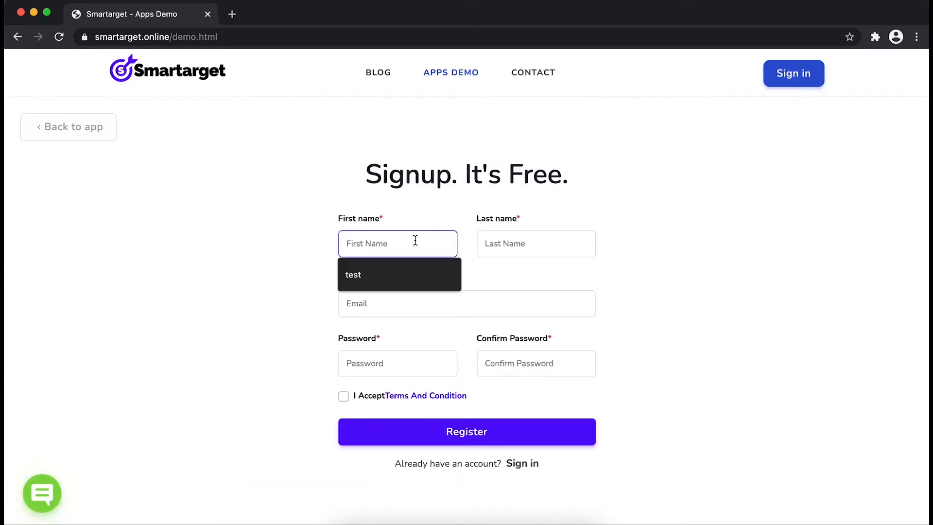
text(Jone)
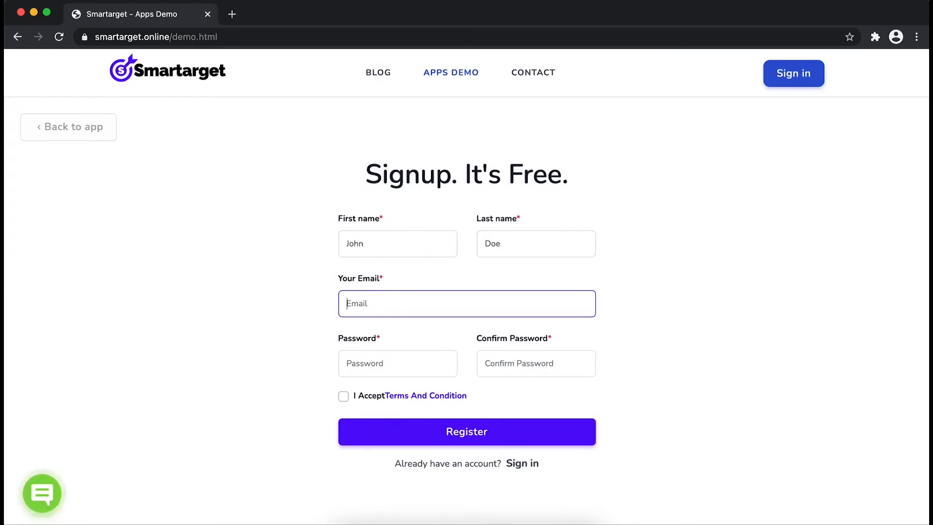
text(john@doe.com)
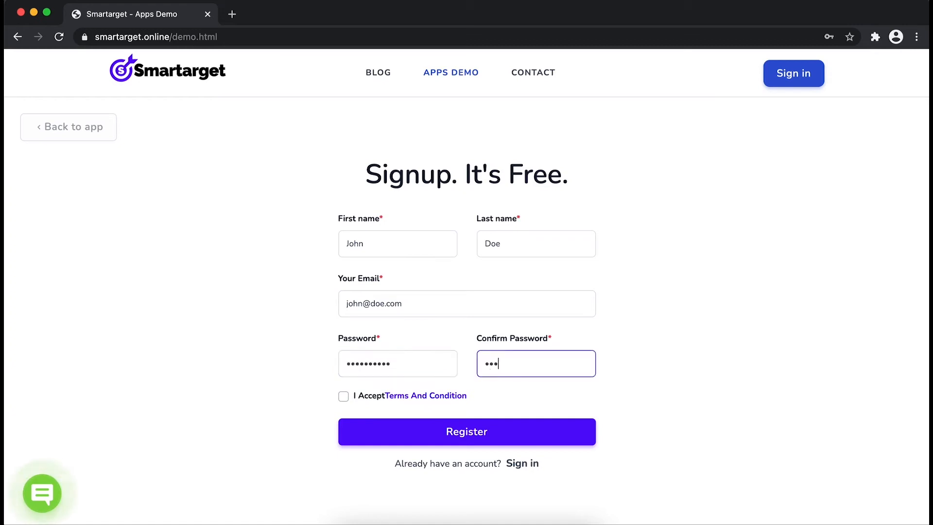
text(••••••••)
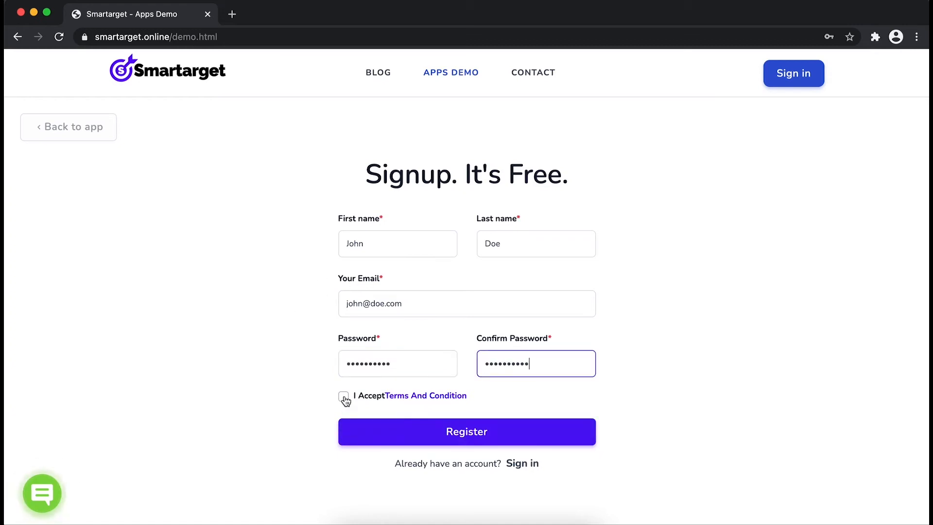
click(466, 431)
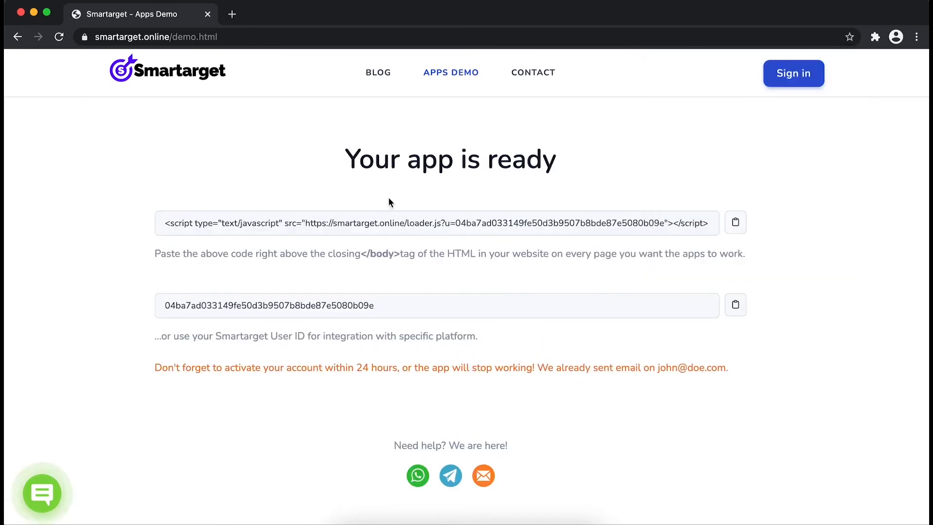
Copy the embed script code and highlight the closing body tag in the paste instructions.
click(736, 222)
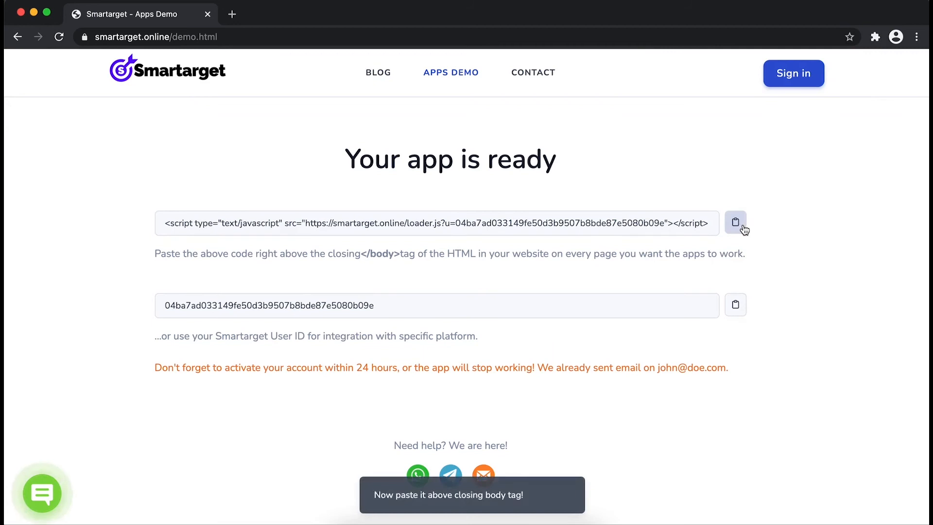
mouse_move(332, 257)
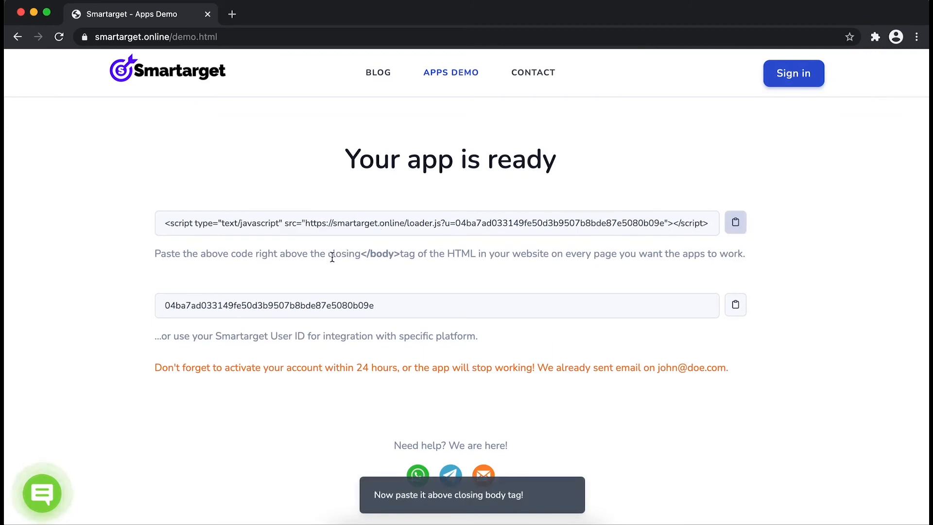
double_click(380, 254)
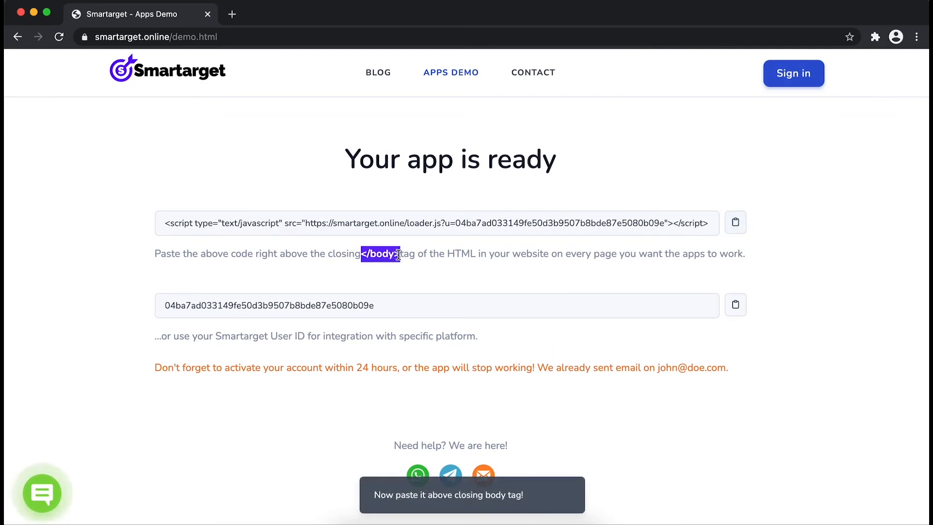